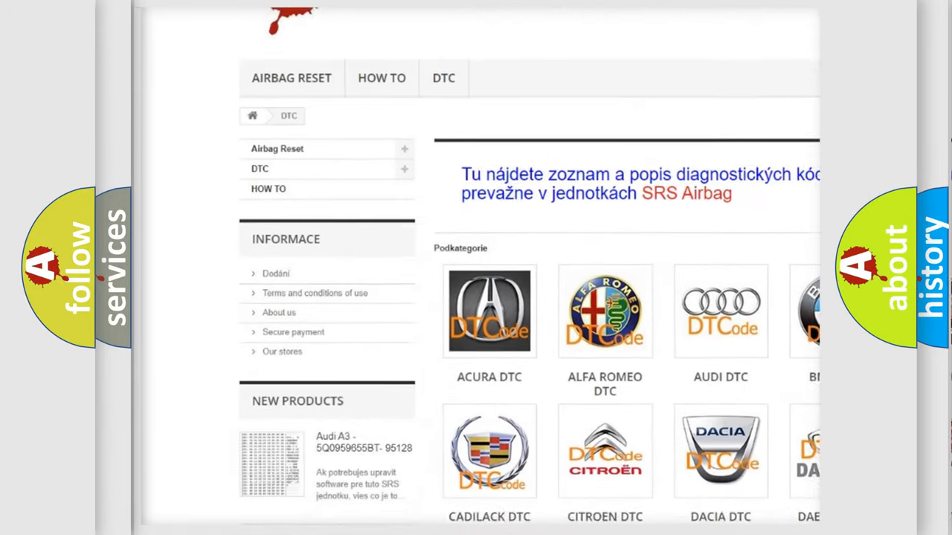
scroll("down", 3)
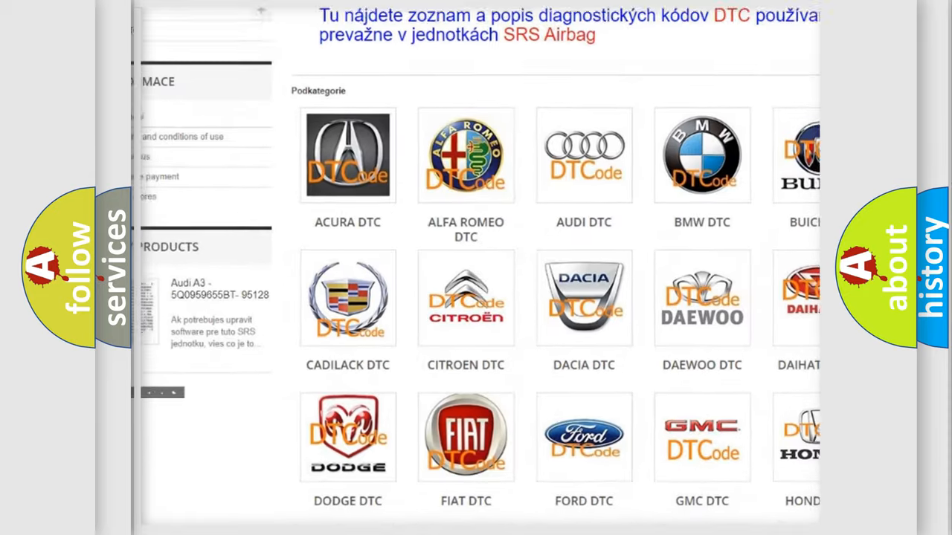
scroll("down", 3)
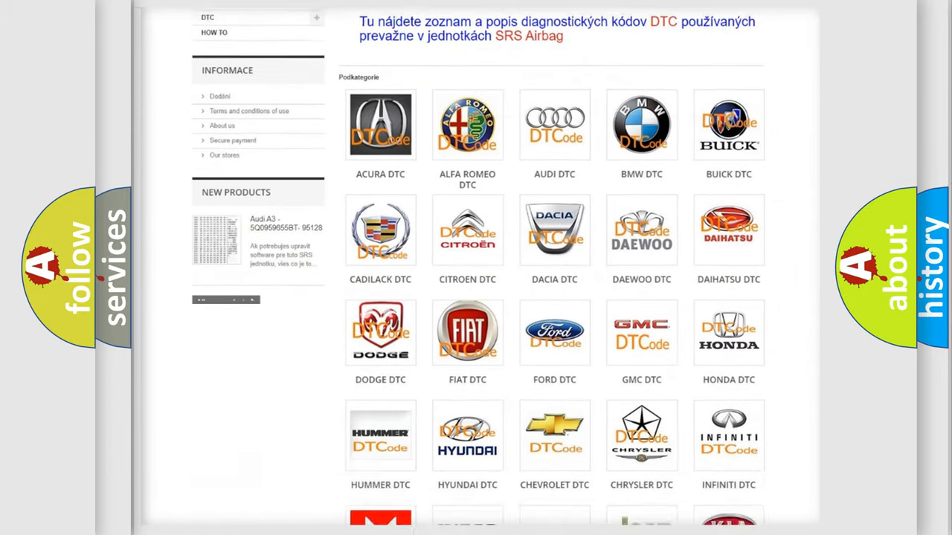
scroll("down", 3)
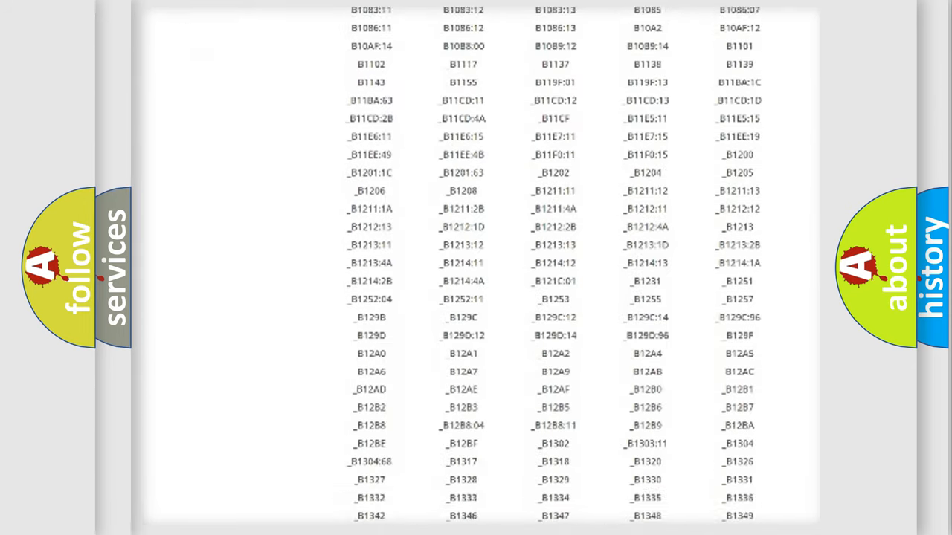
scroll("down", 3)
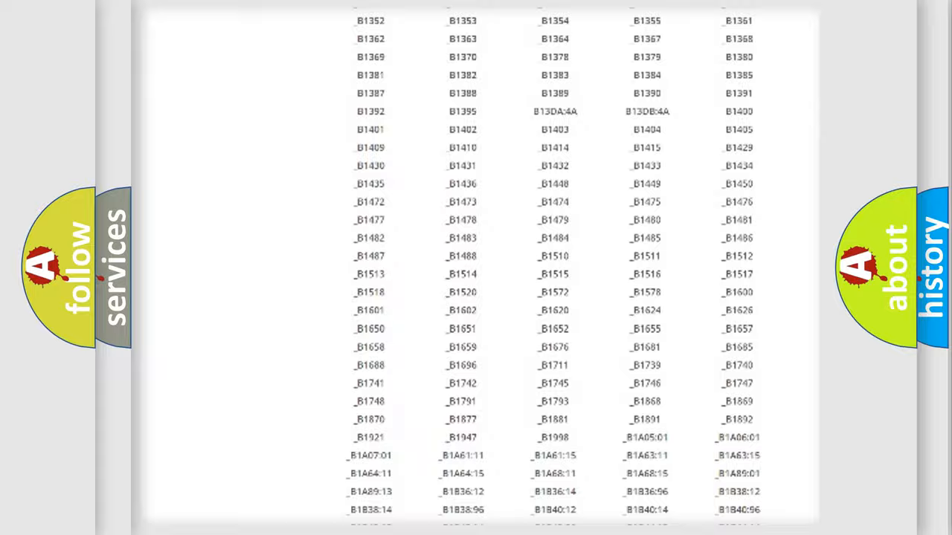